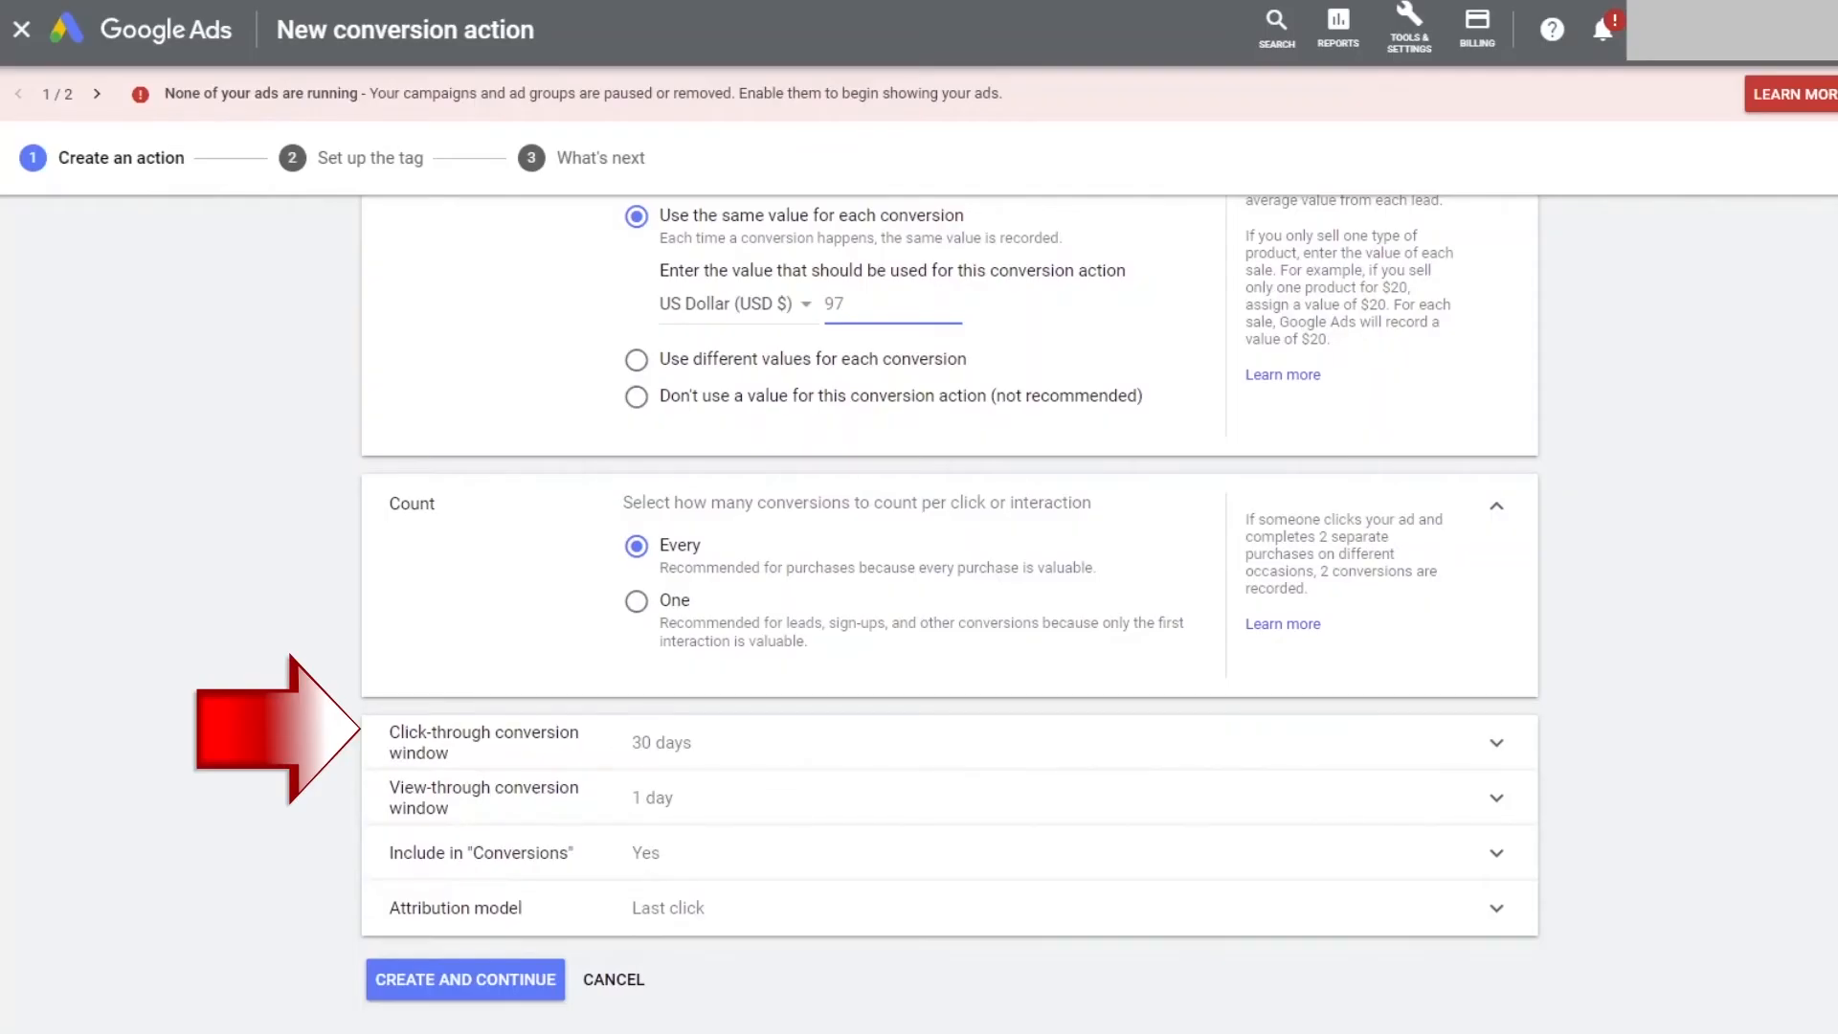
# - Set a 90-day click-through window and create the IG Course Purchased conversion action
pyautogui.click(893, 303)
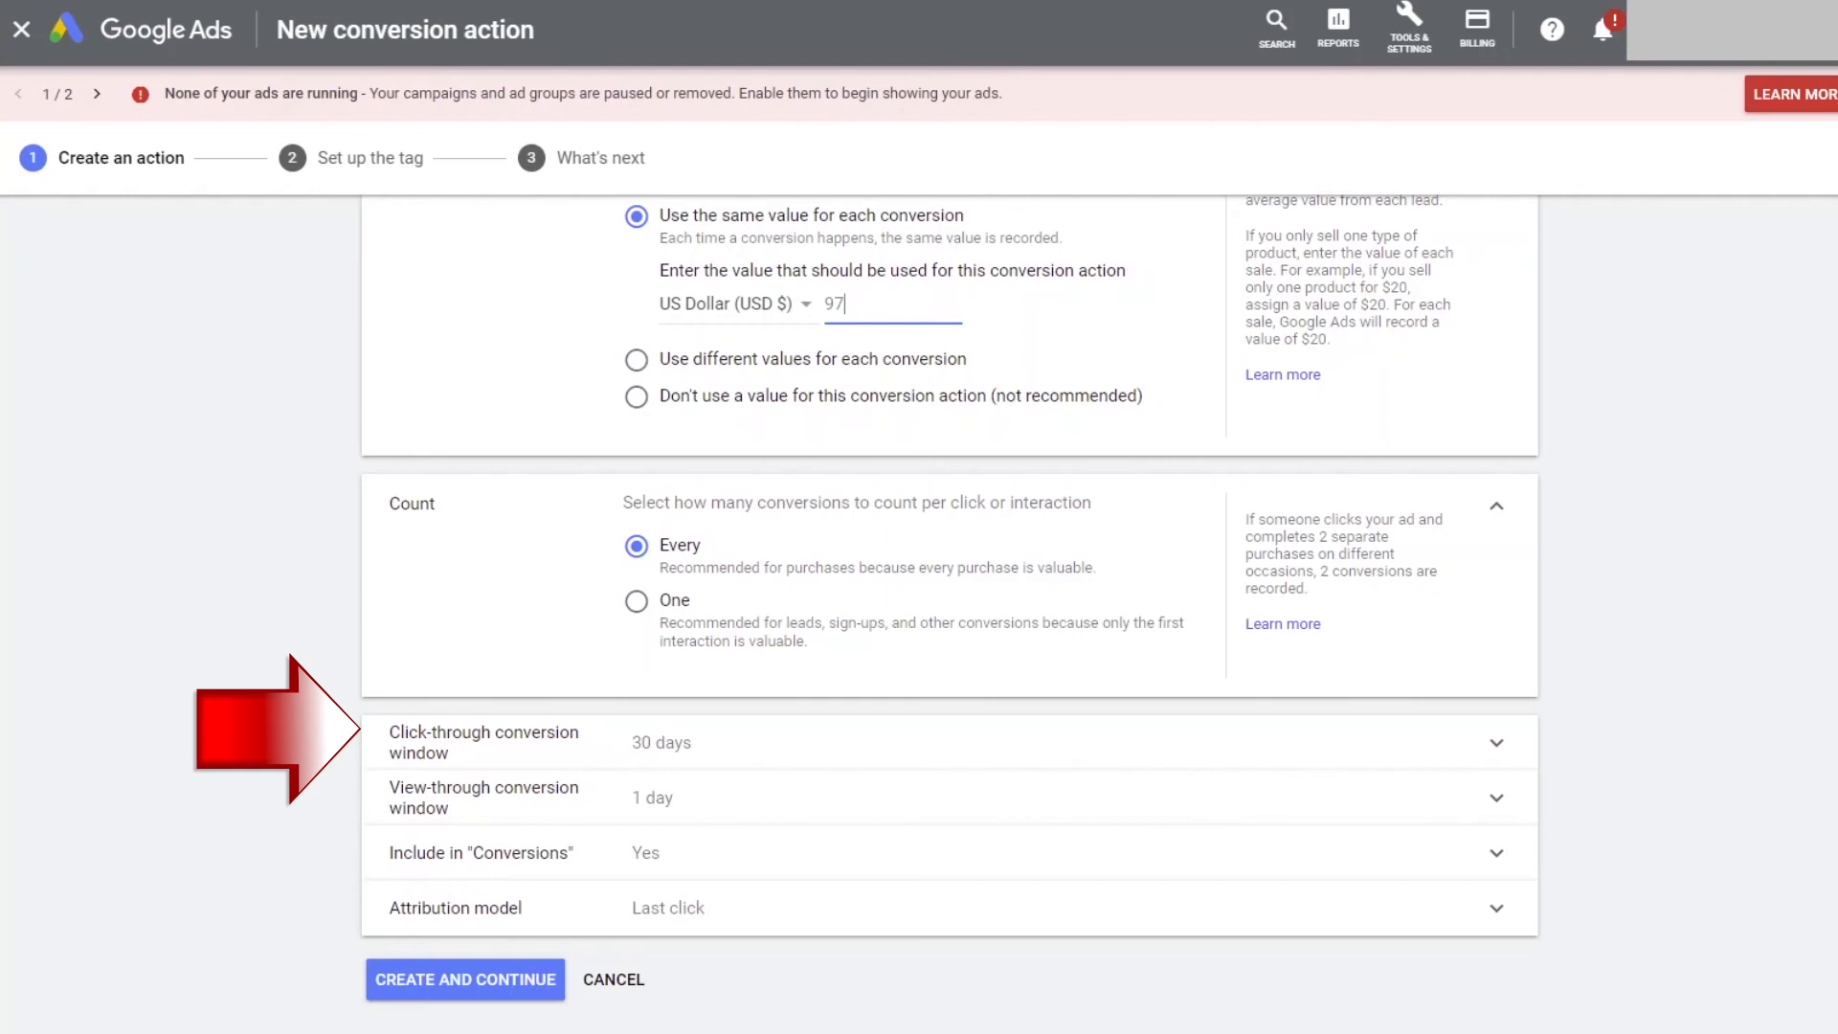
pyautogui.click(1497, 741)
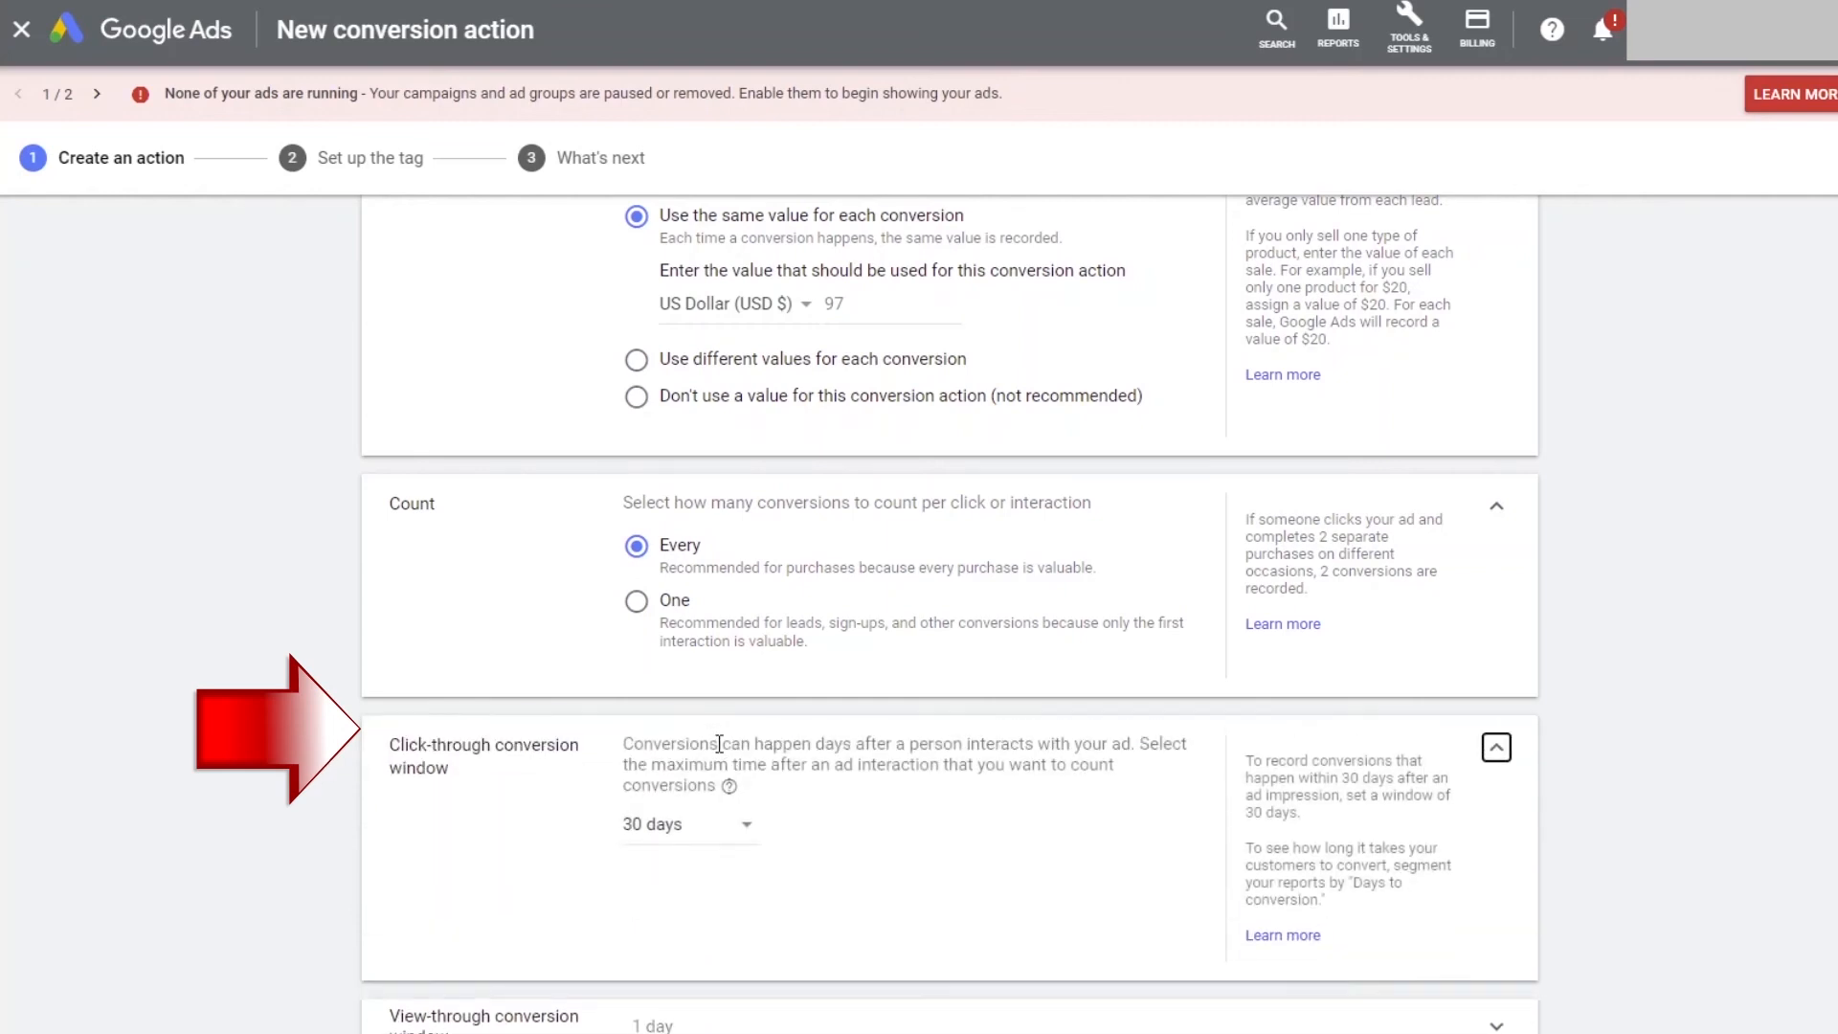
pyautogui.scroll(-3)
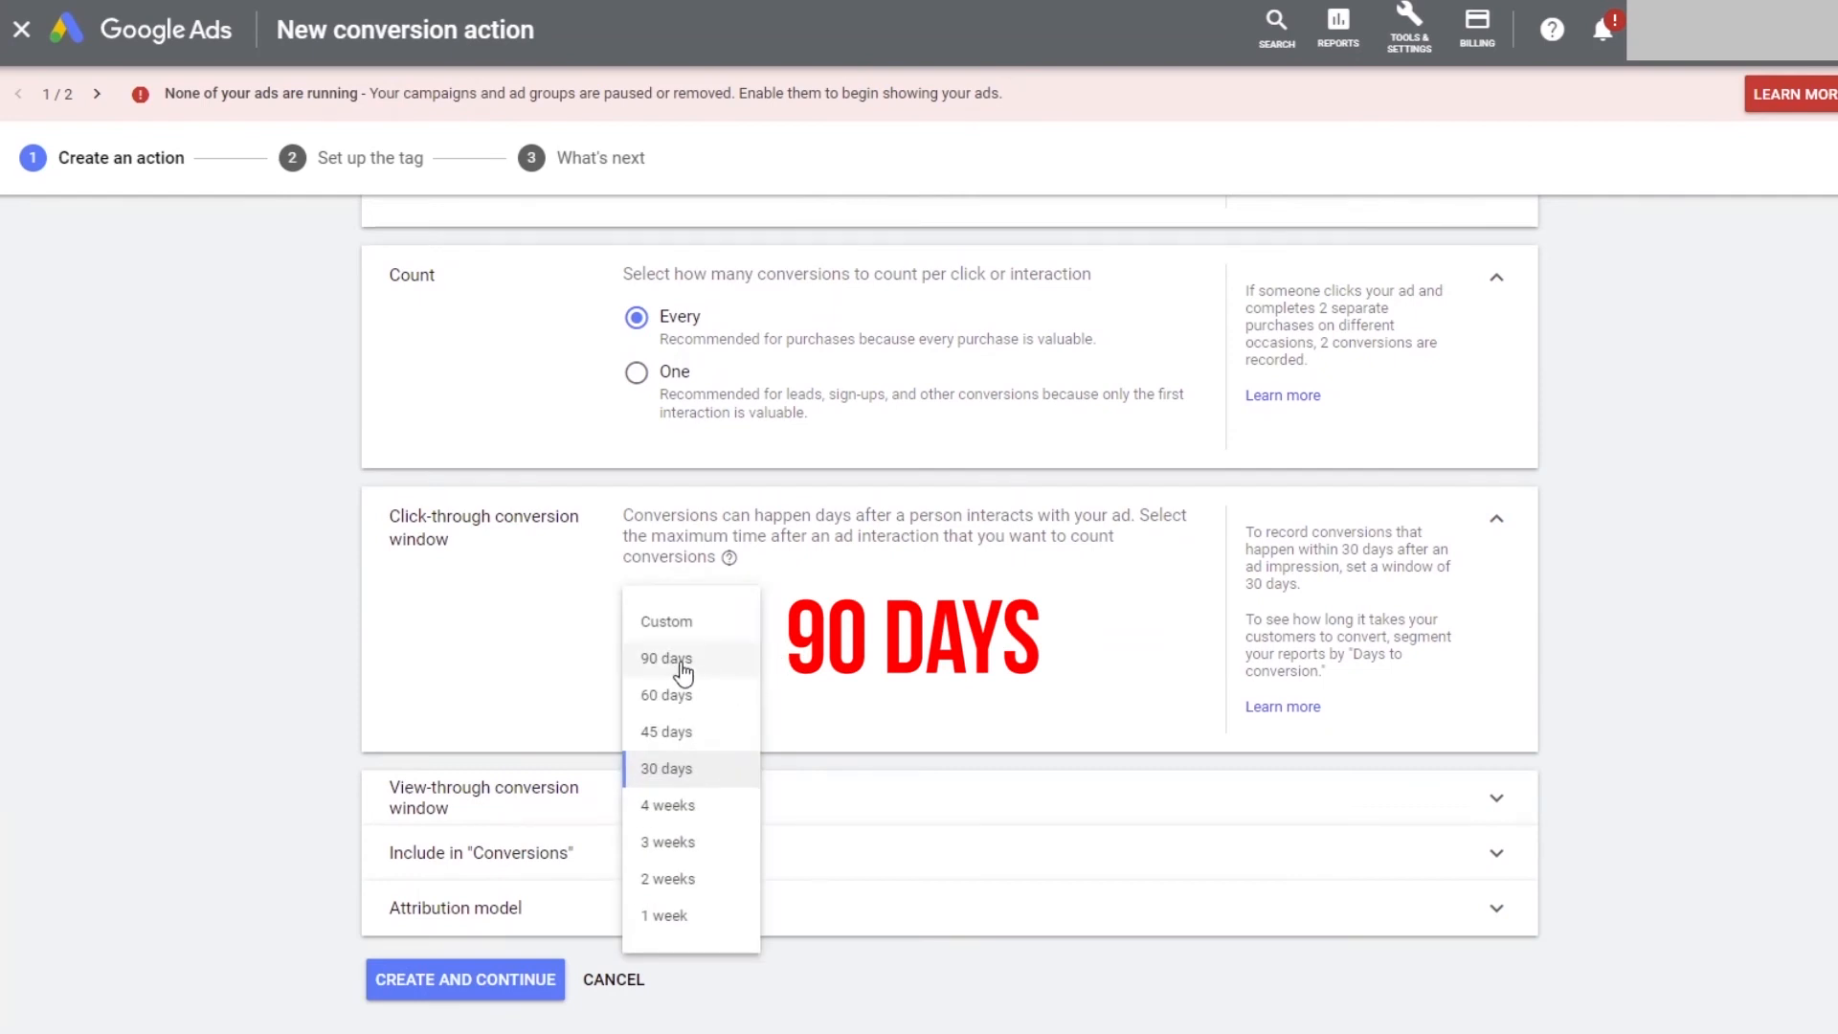
pyautogui.click(664, 658)
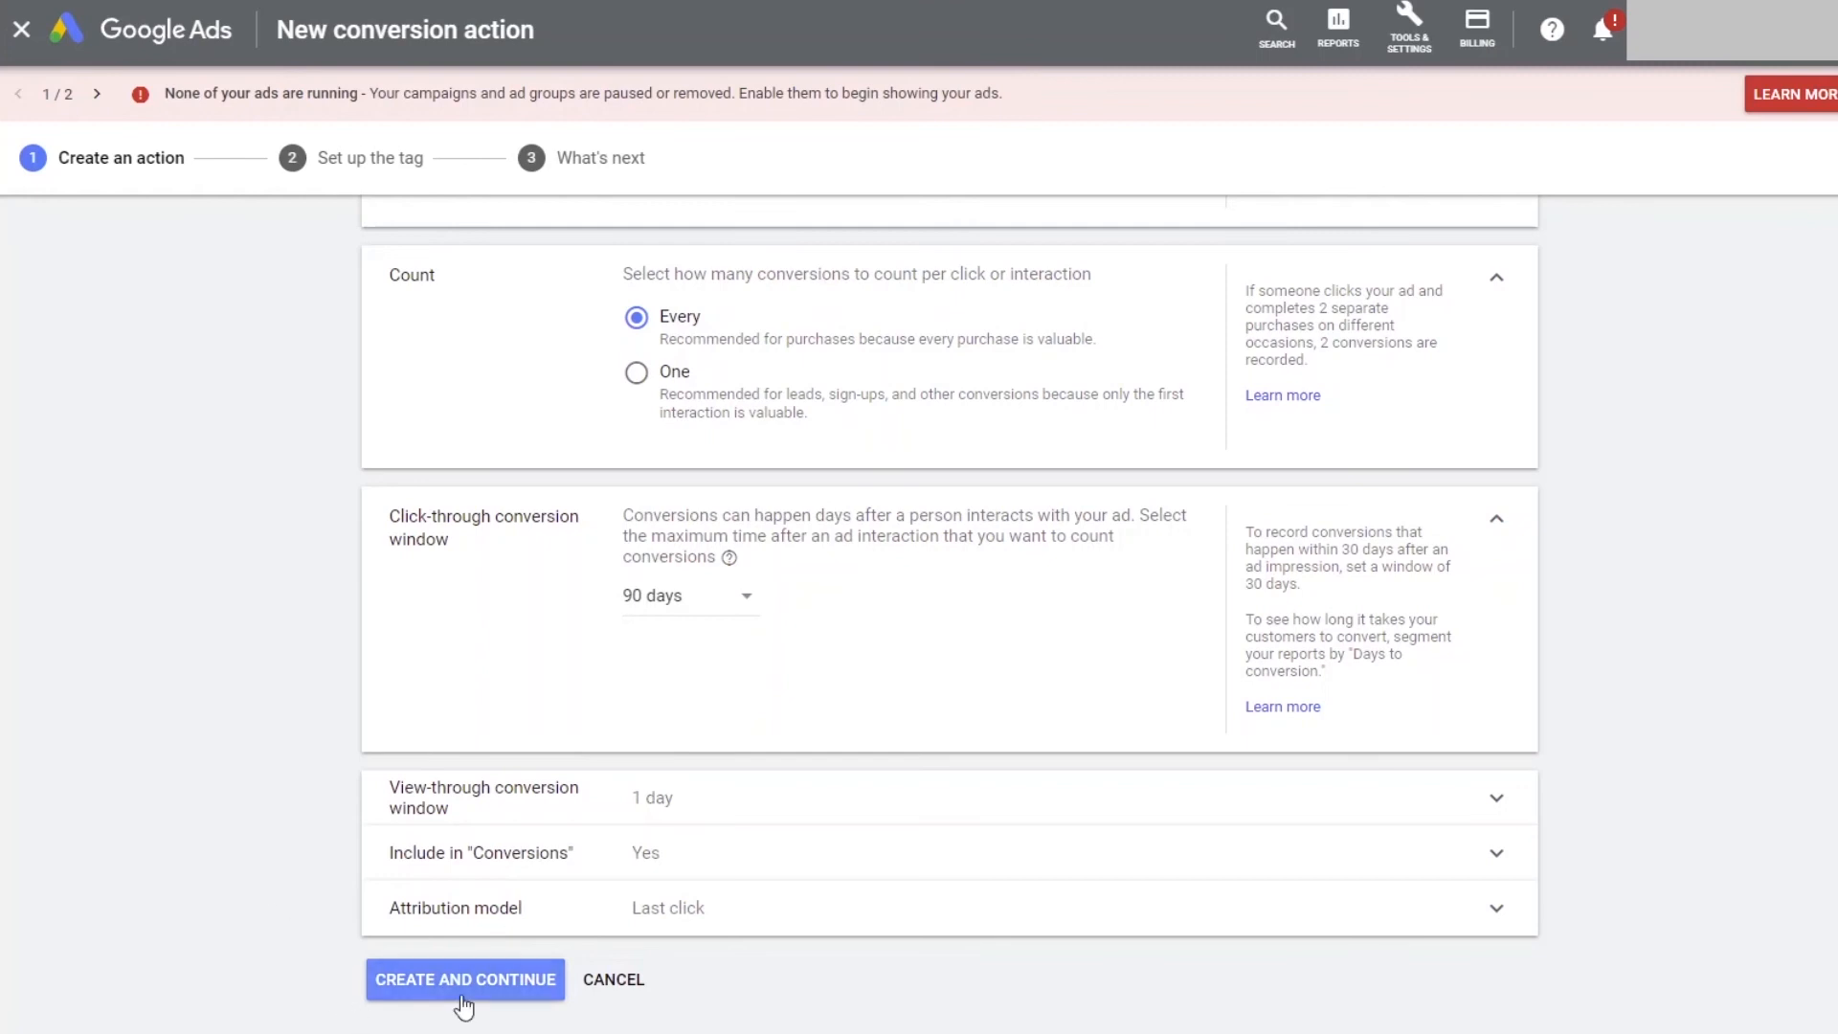
pyautogui.click(464, 979)
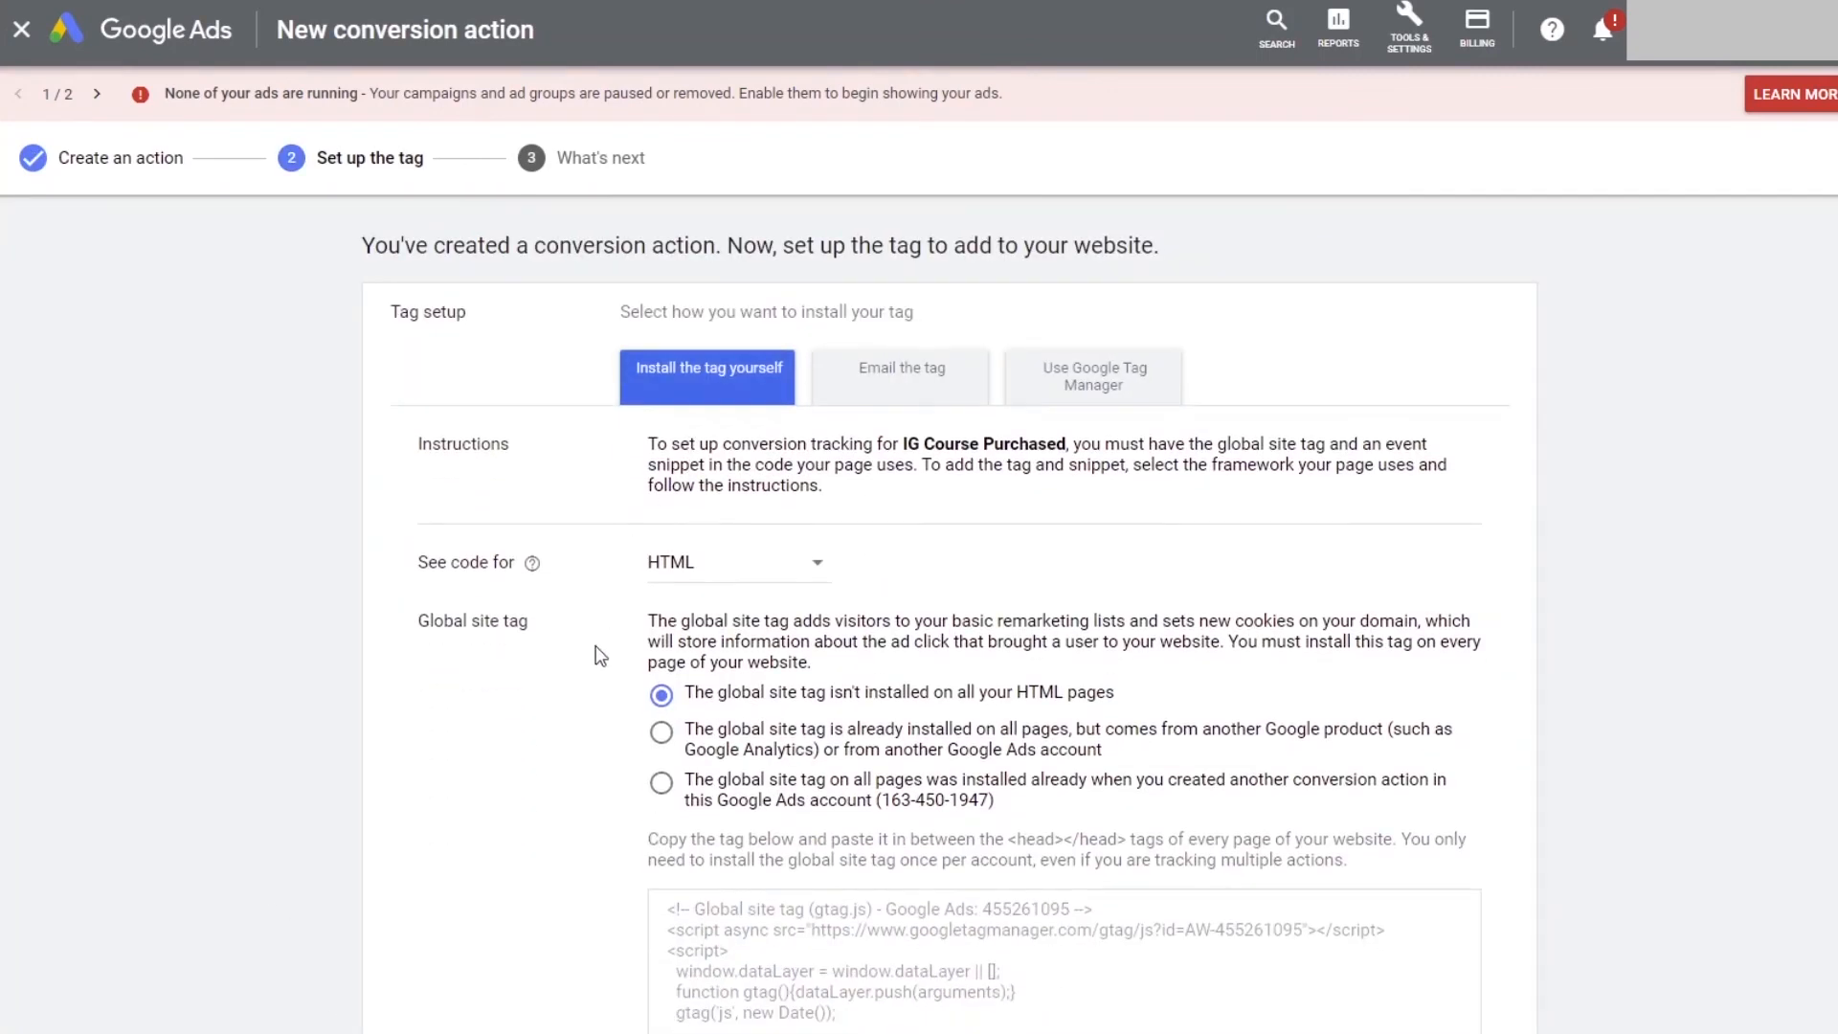
pyautogui.scroll(-3)
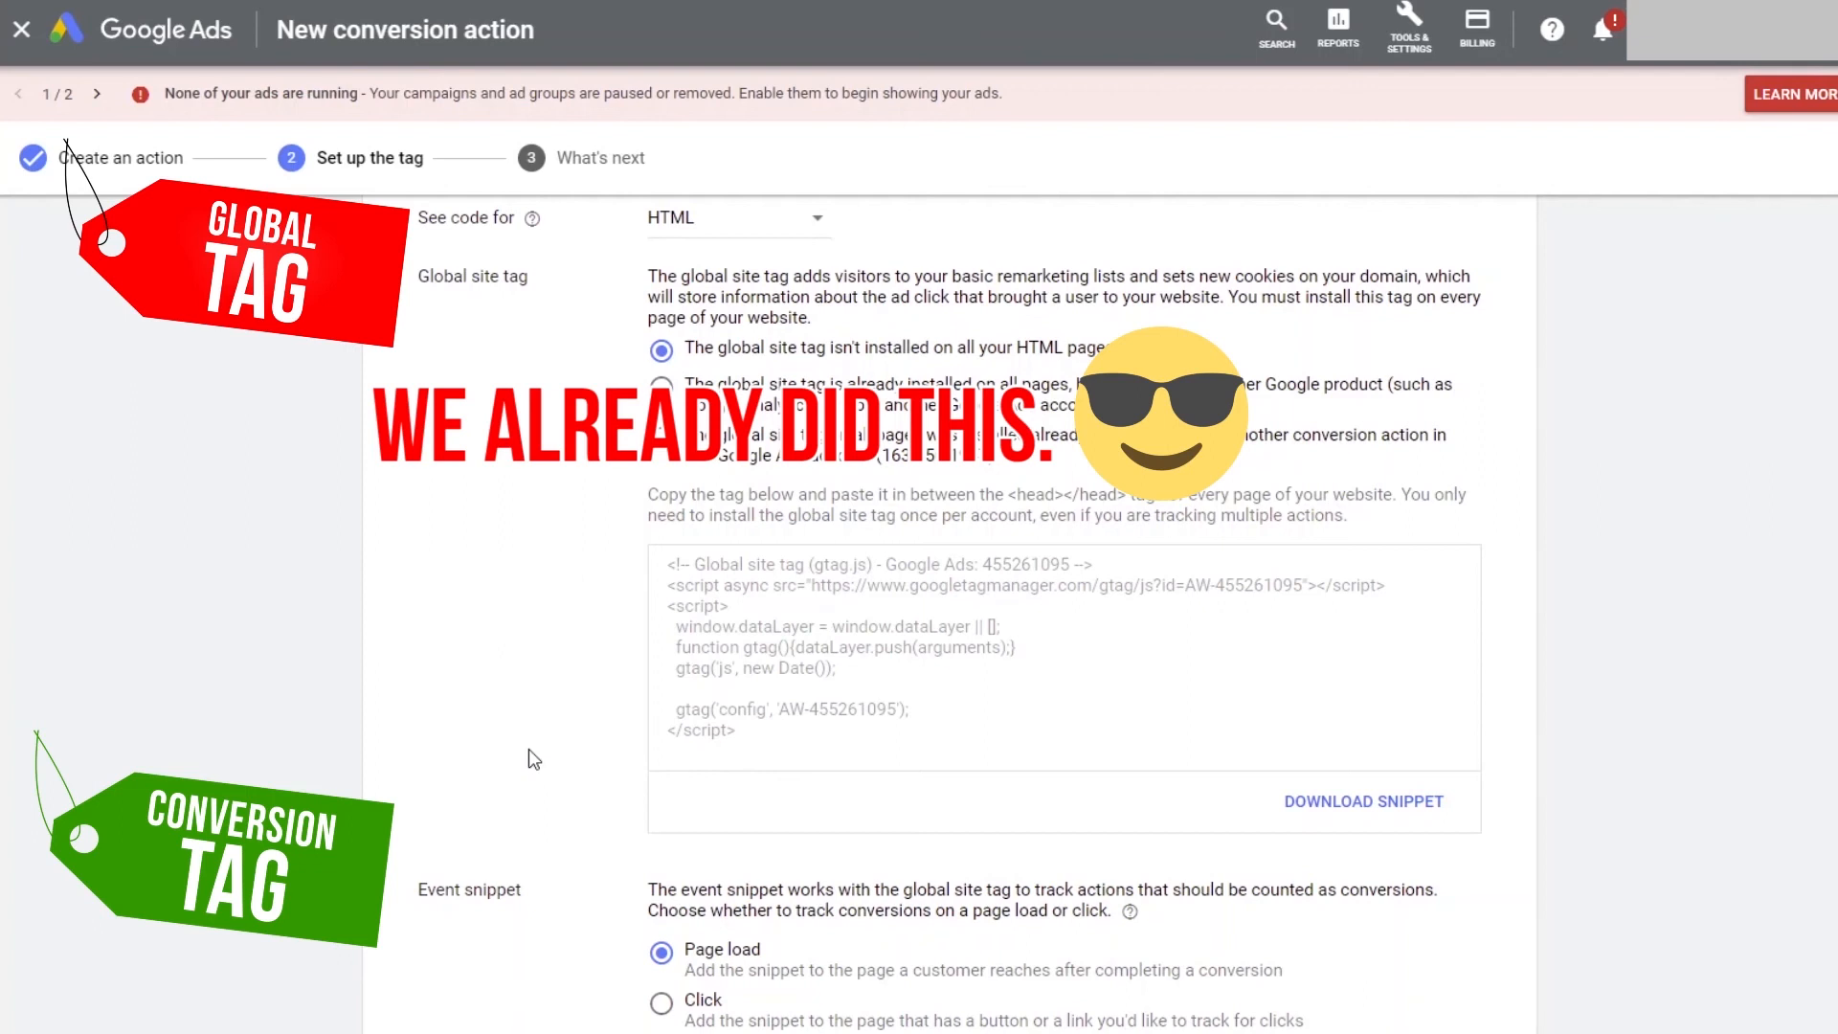
pyautogui.scroll(-3)
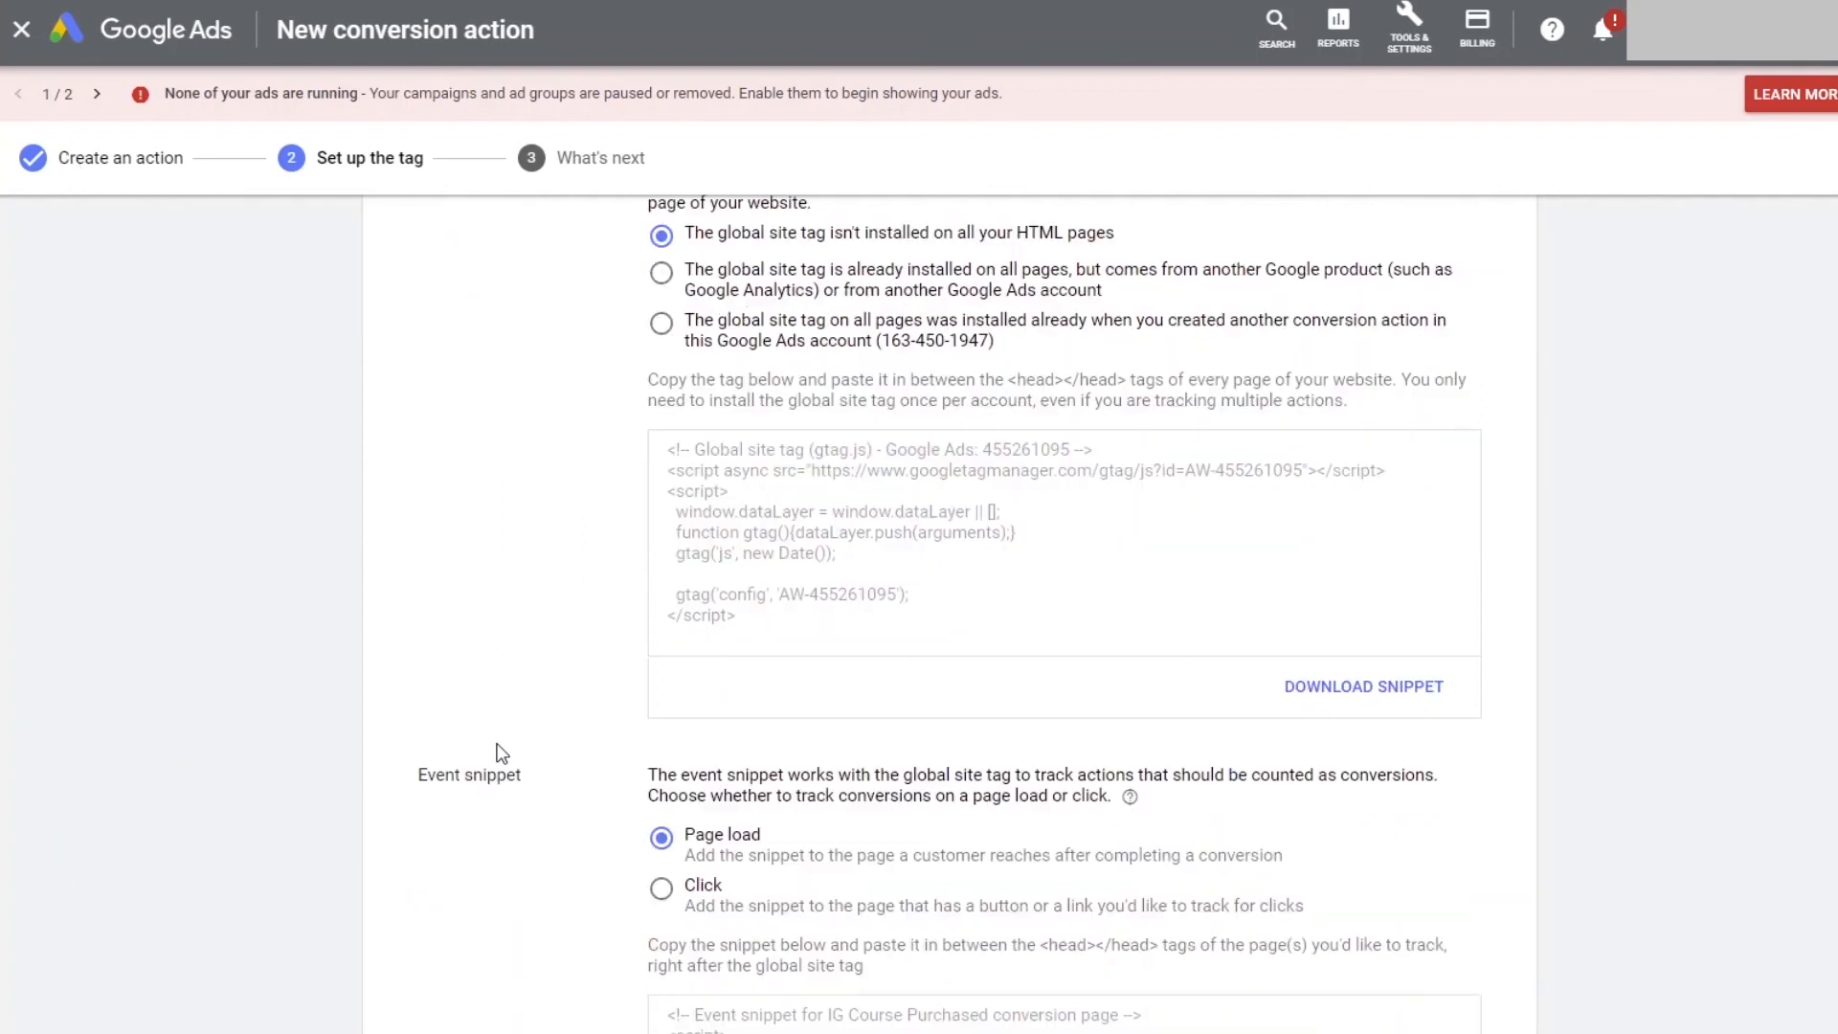
pyautogui.scroll(-3)
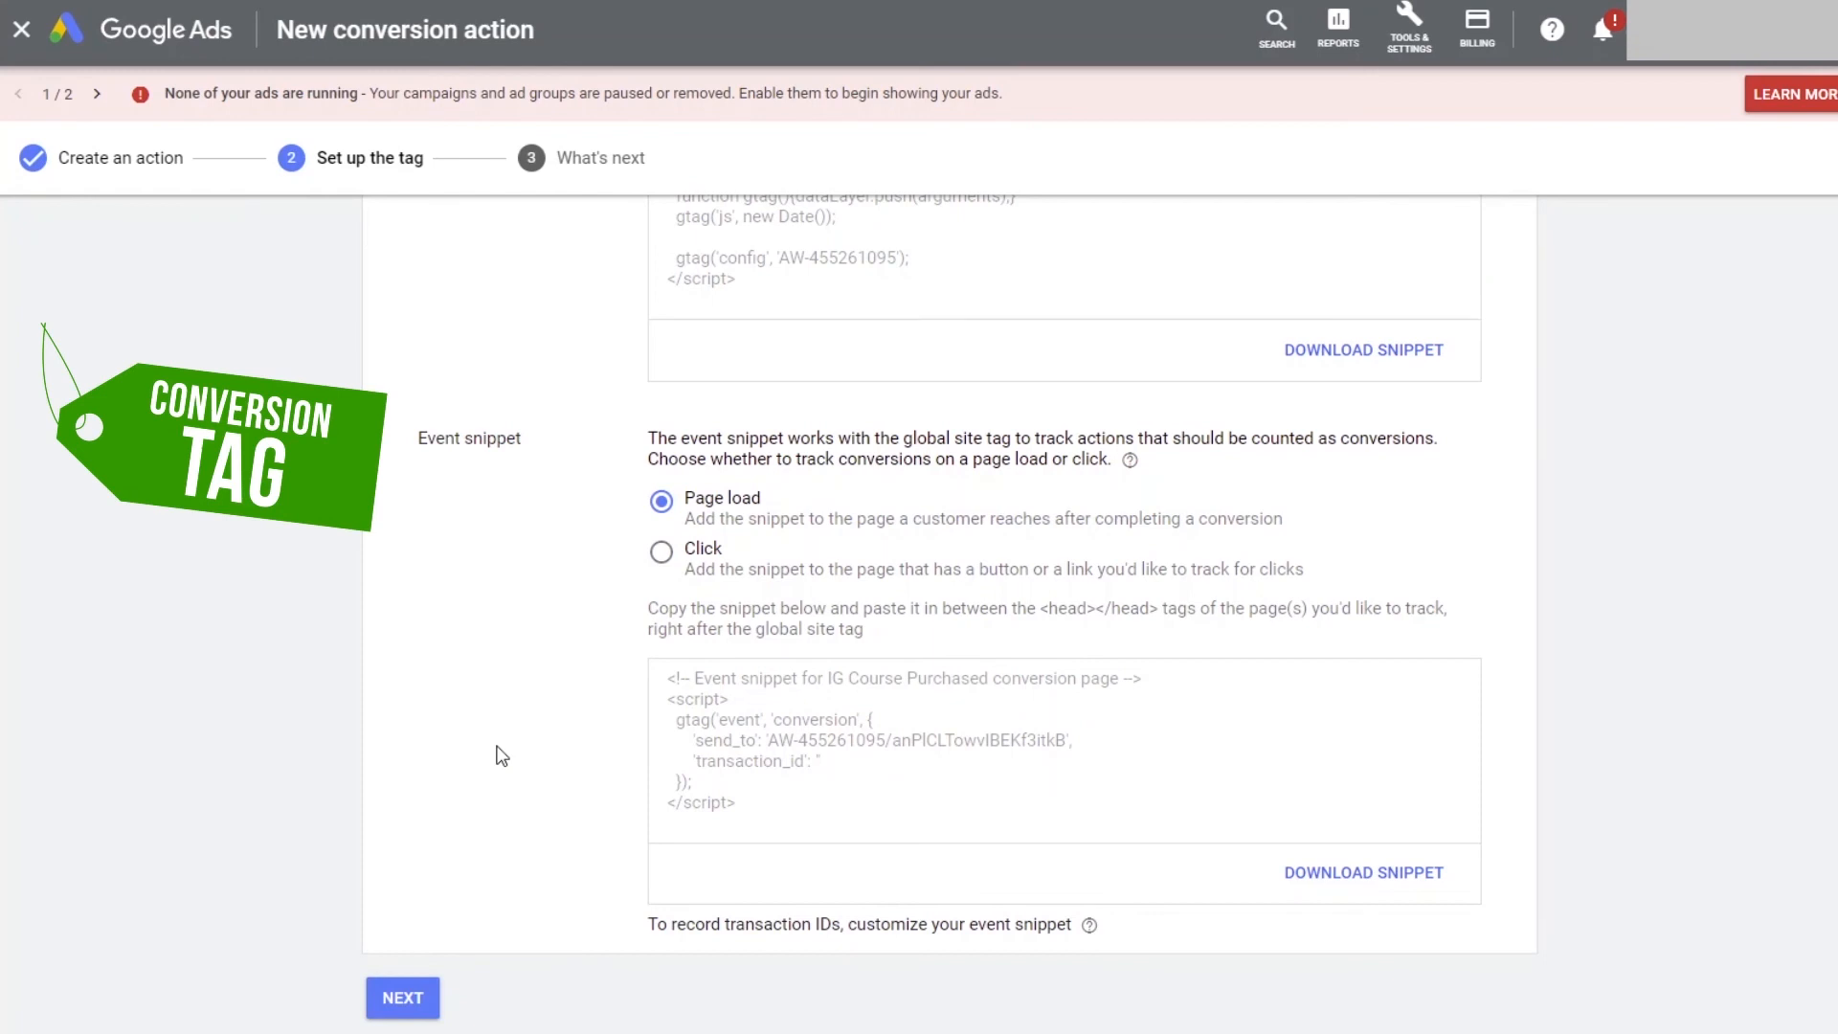
pyautogui.moveTo(564, 782)
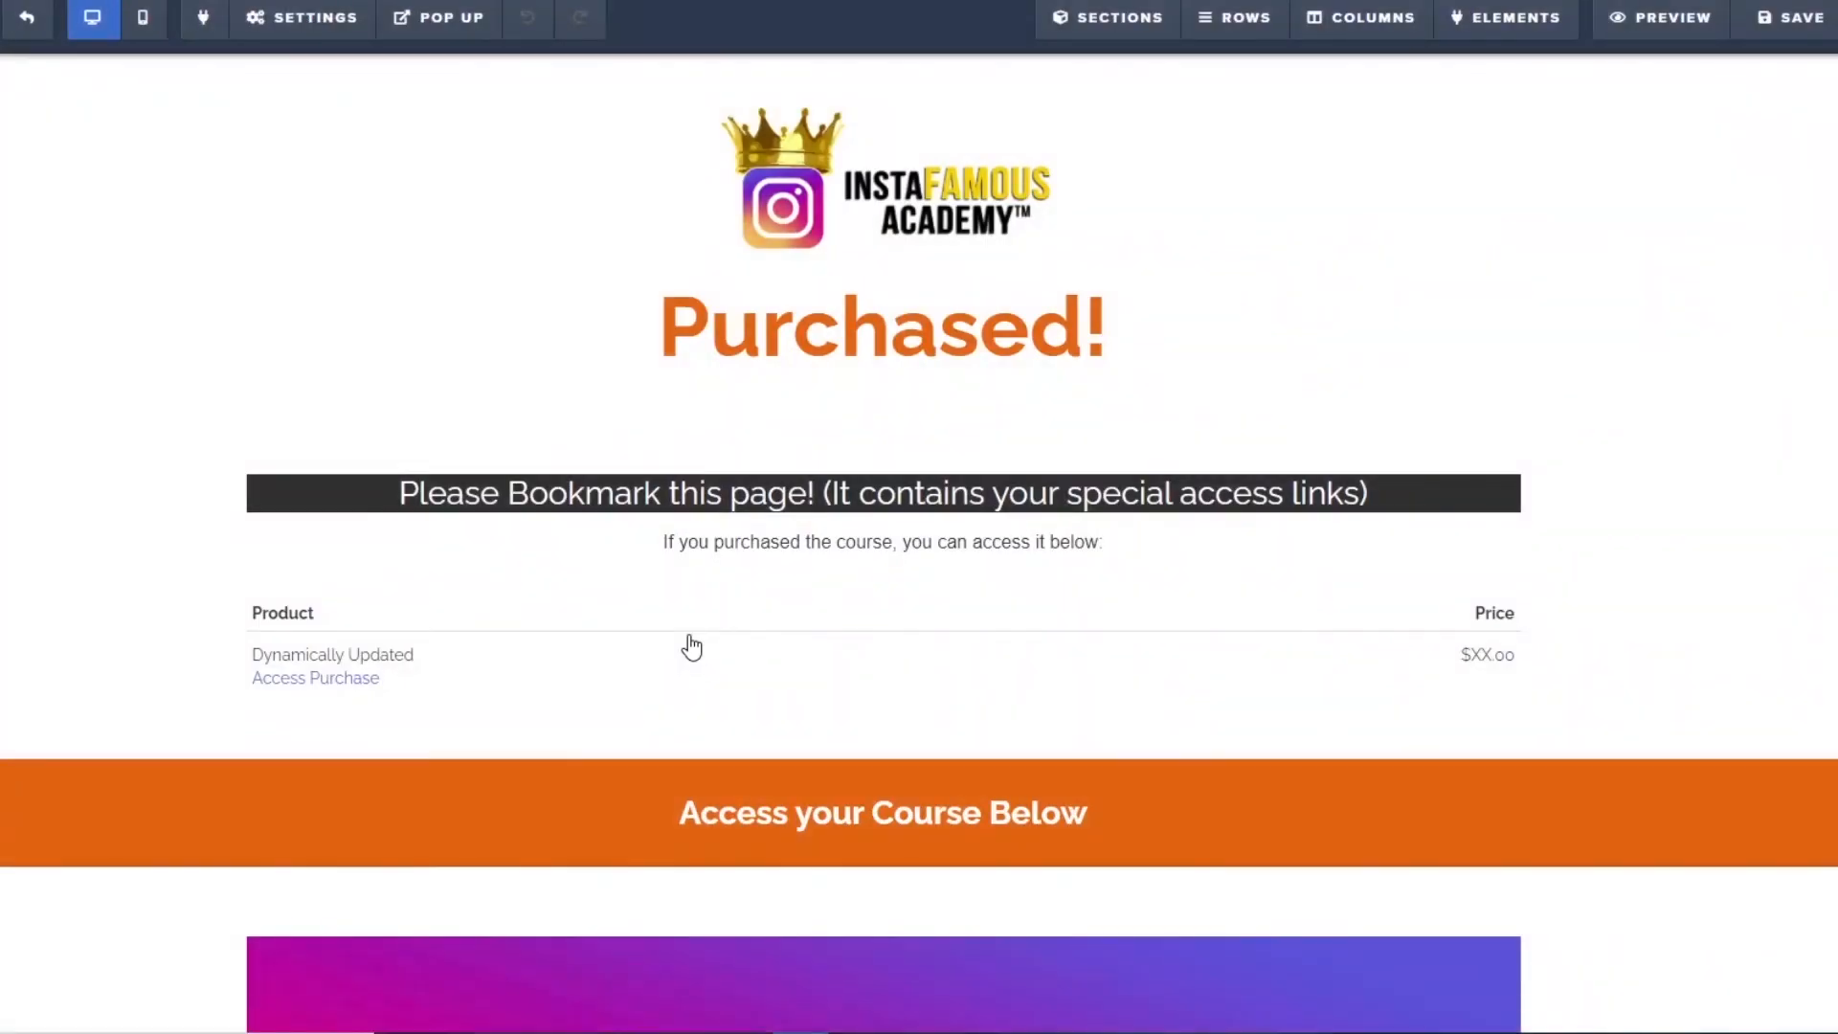
# - Paste the purchase event snippet below the global site tag in the Purchased! page header code
pyautogui.click(299, 17)
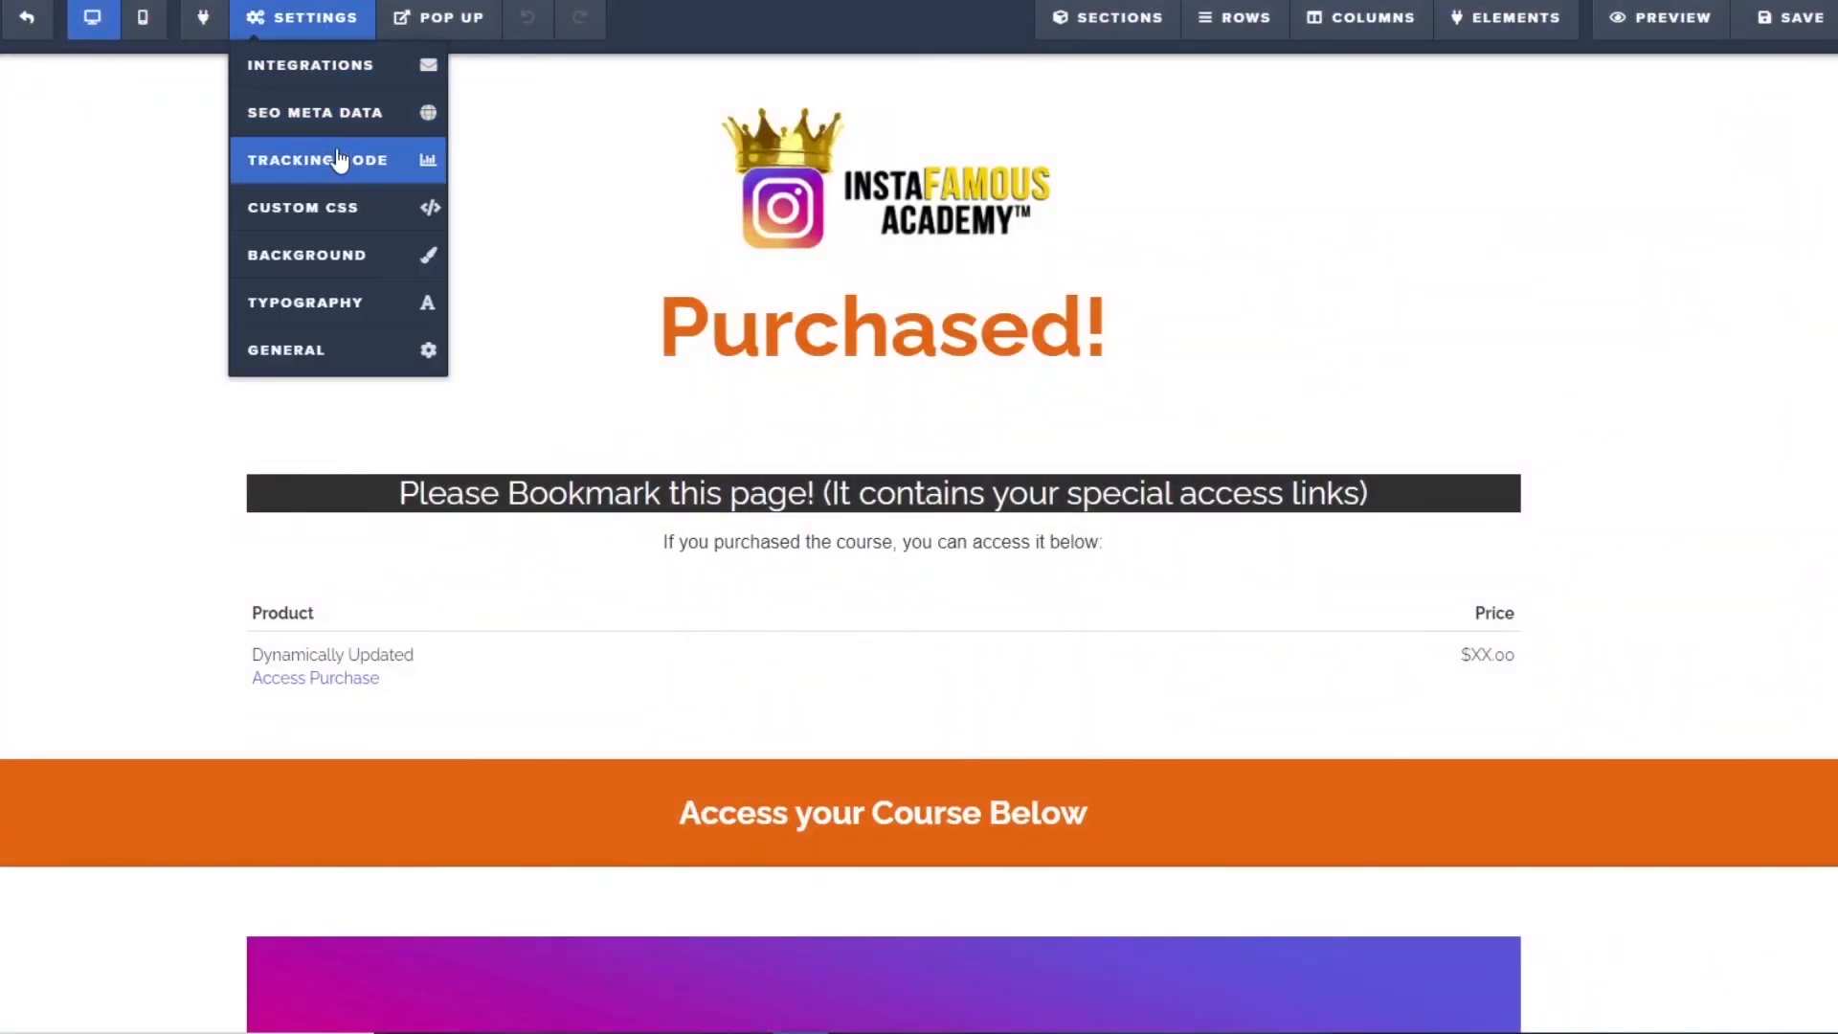
pyautogui.click(317, 160)
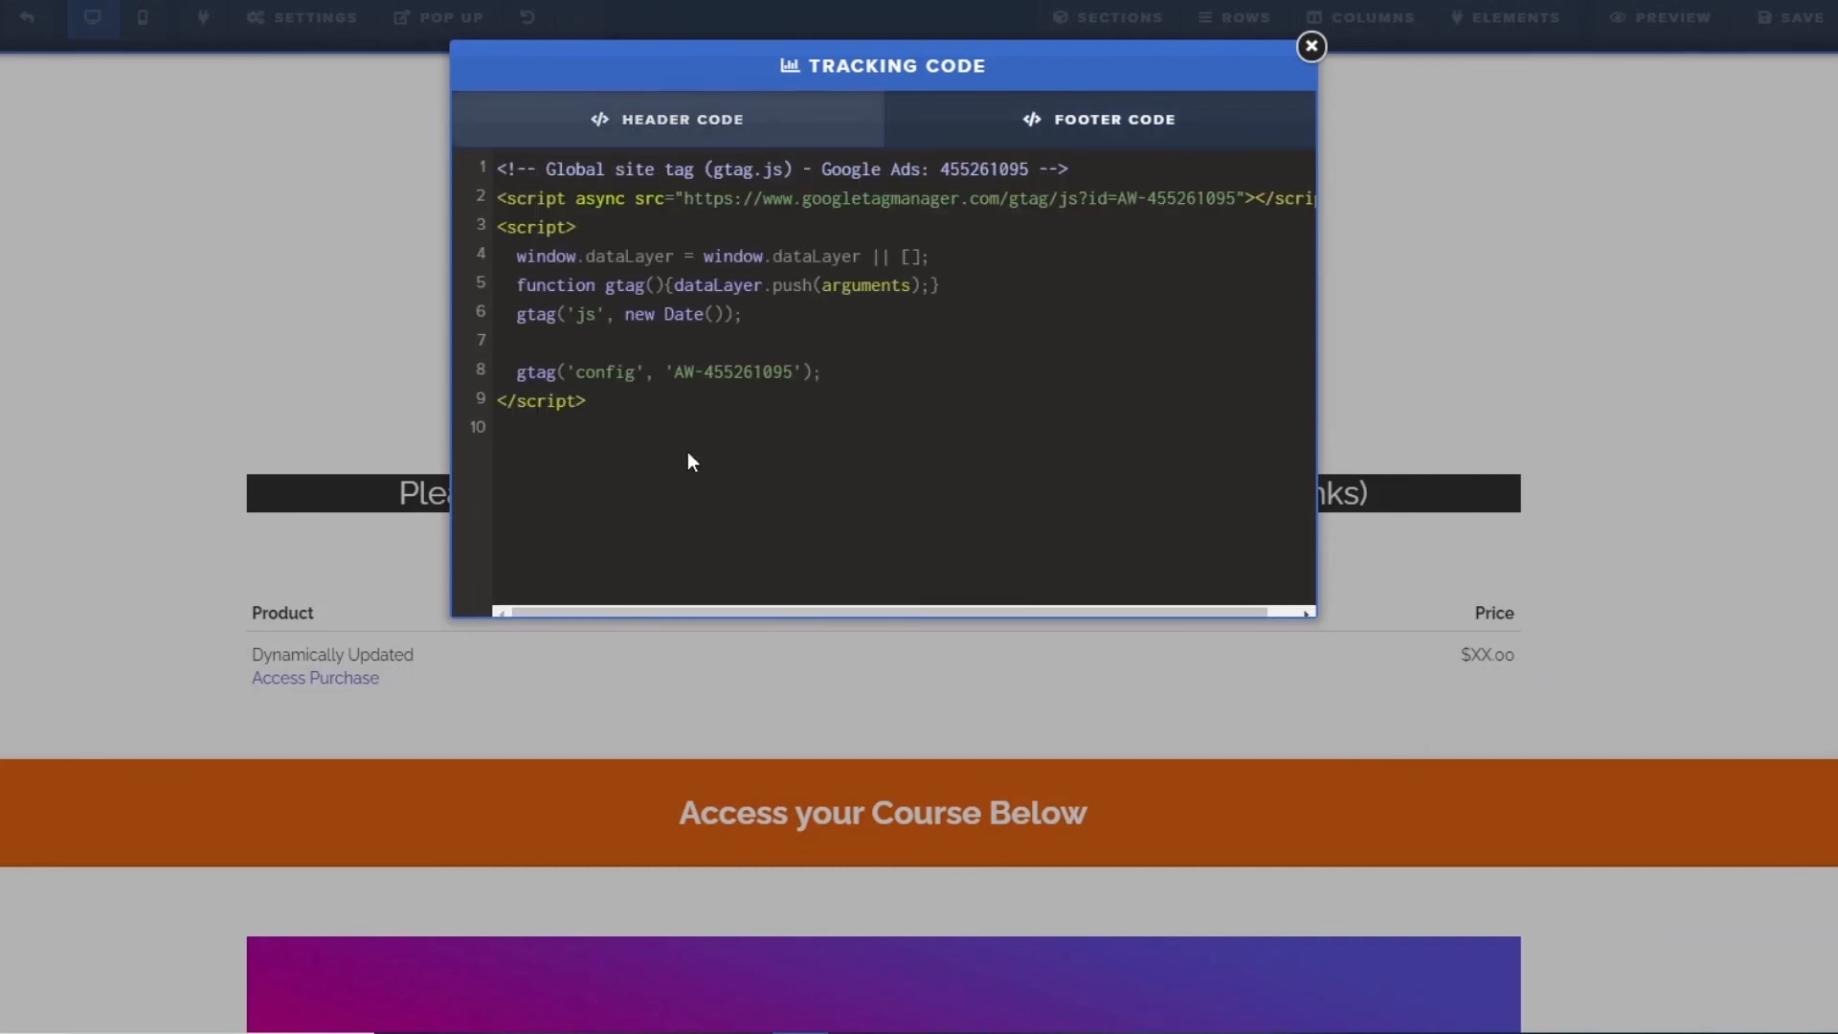
pyautogui.click(652, 442)
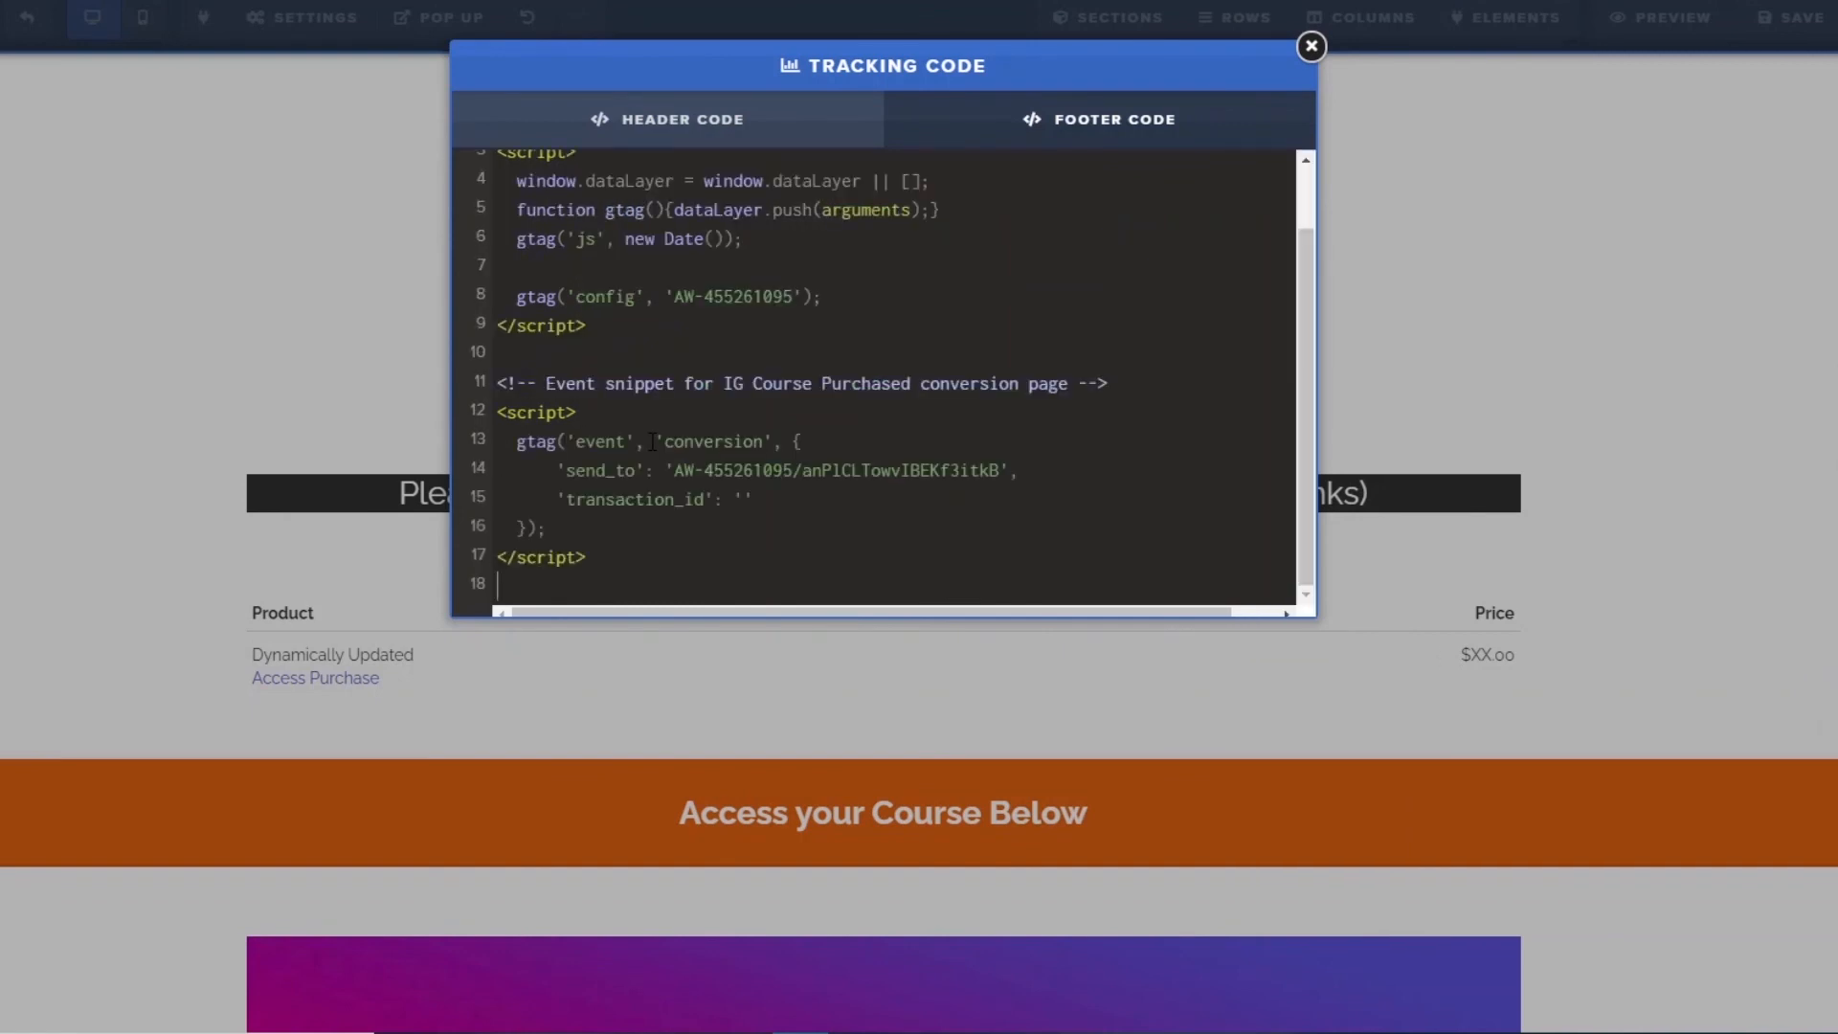
pyautogui.moveTo(1302, 412)
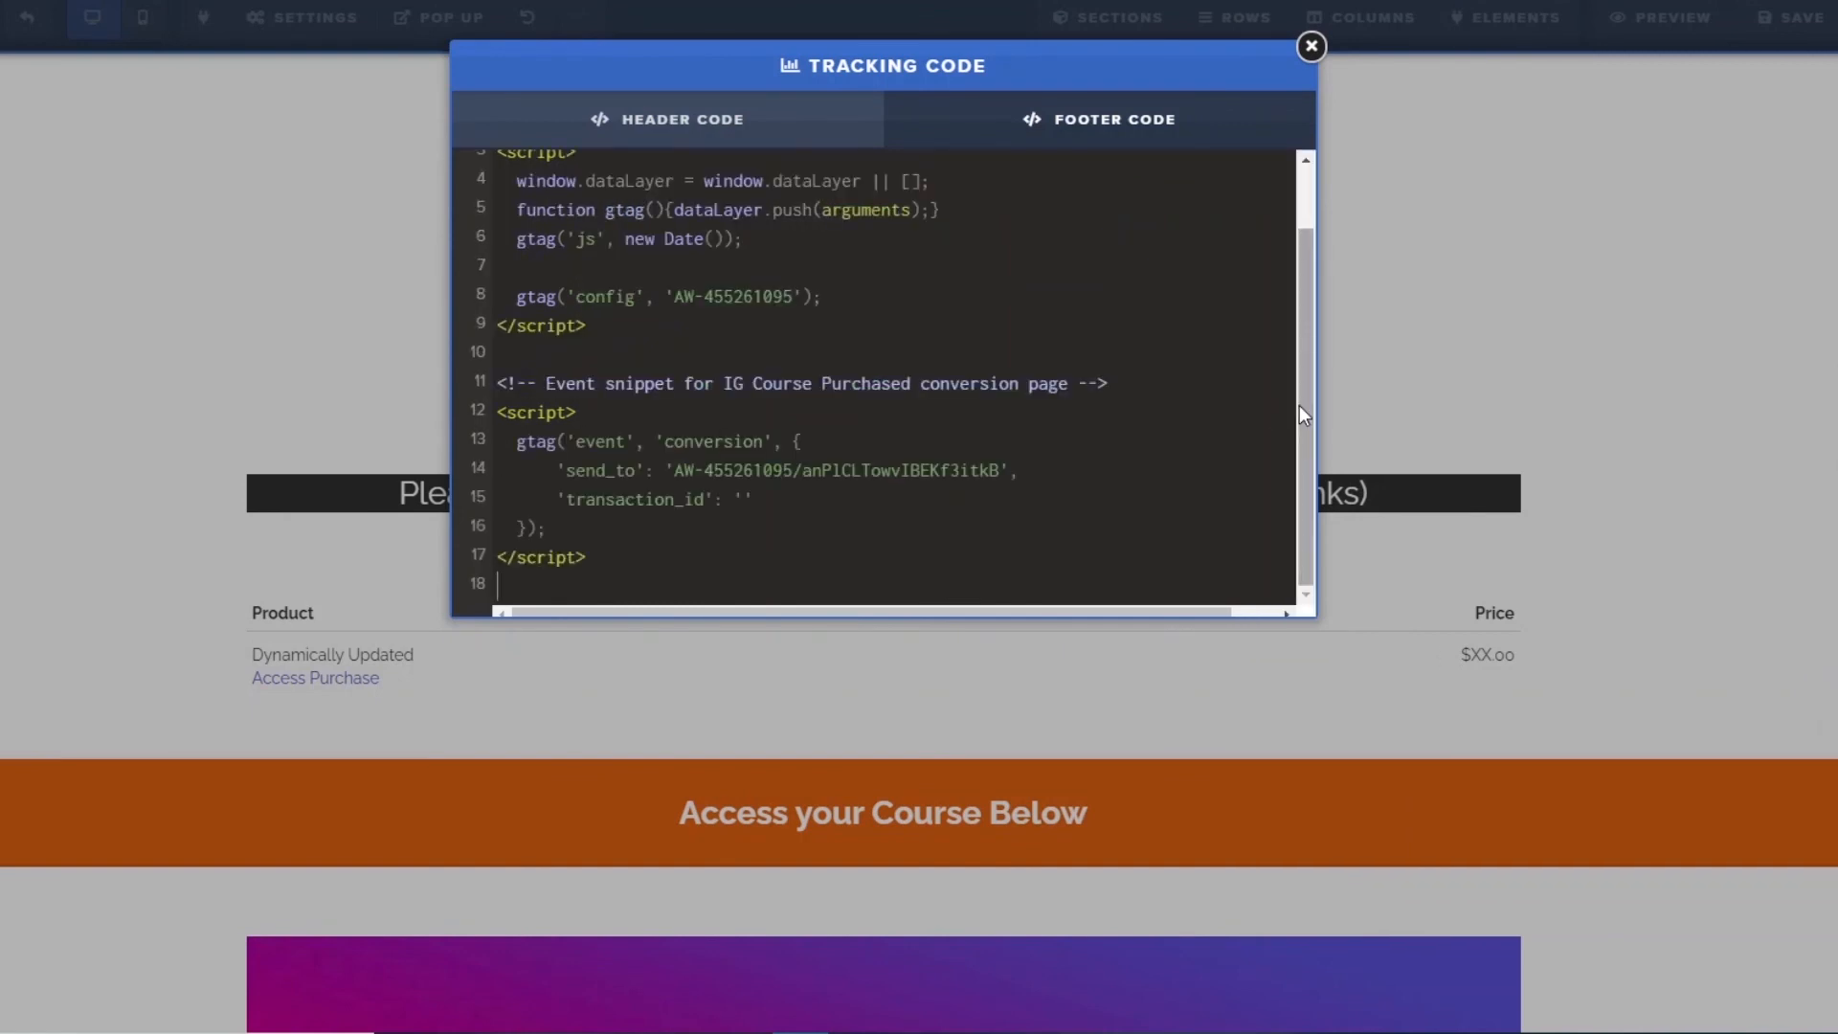
pyautogui.click(1309, 47)
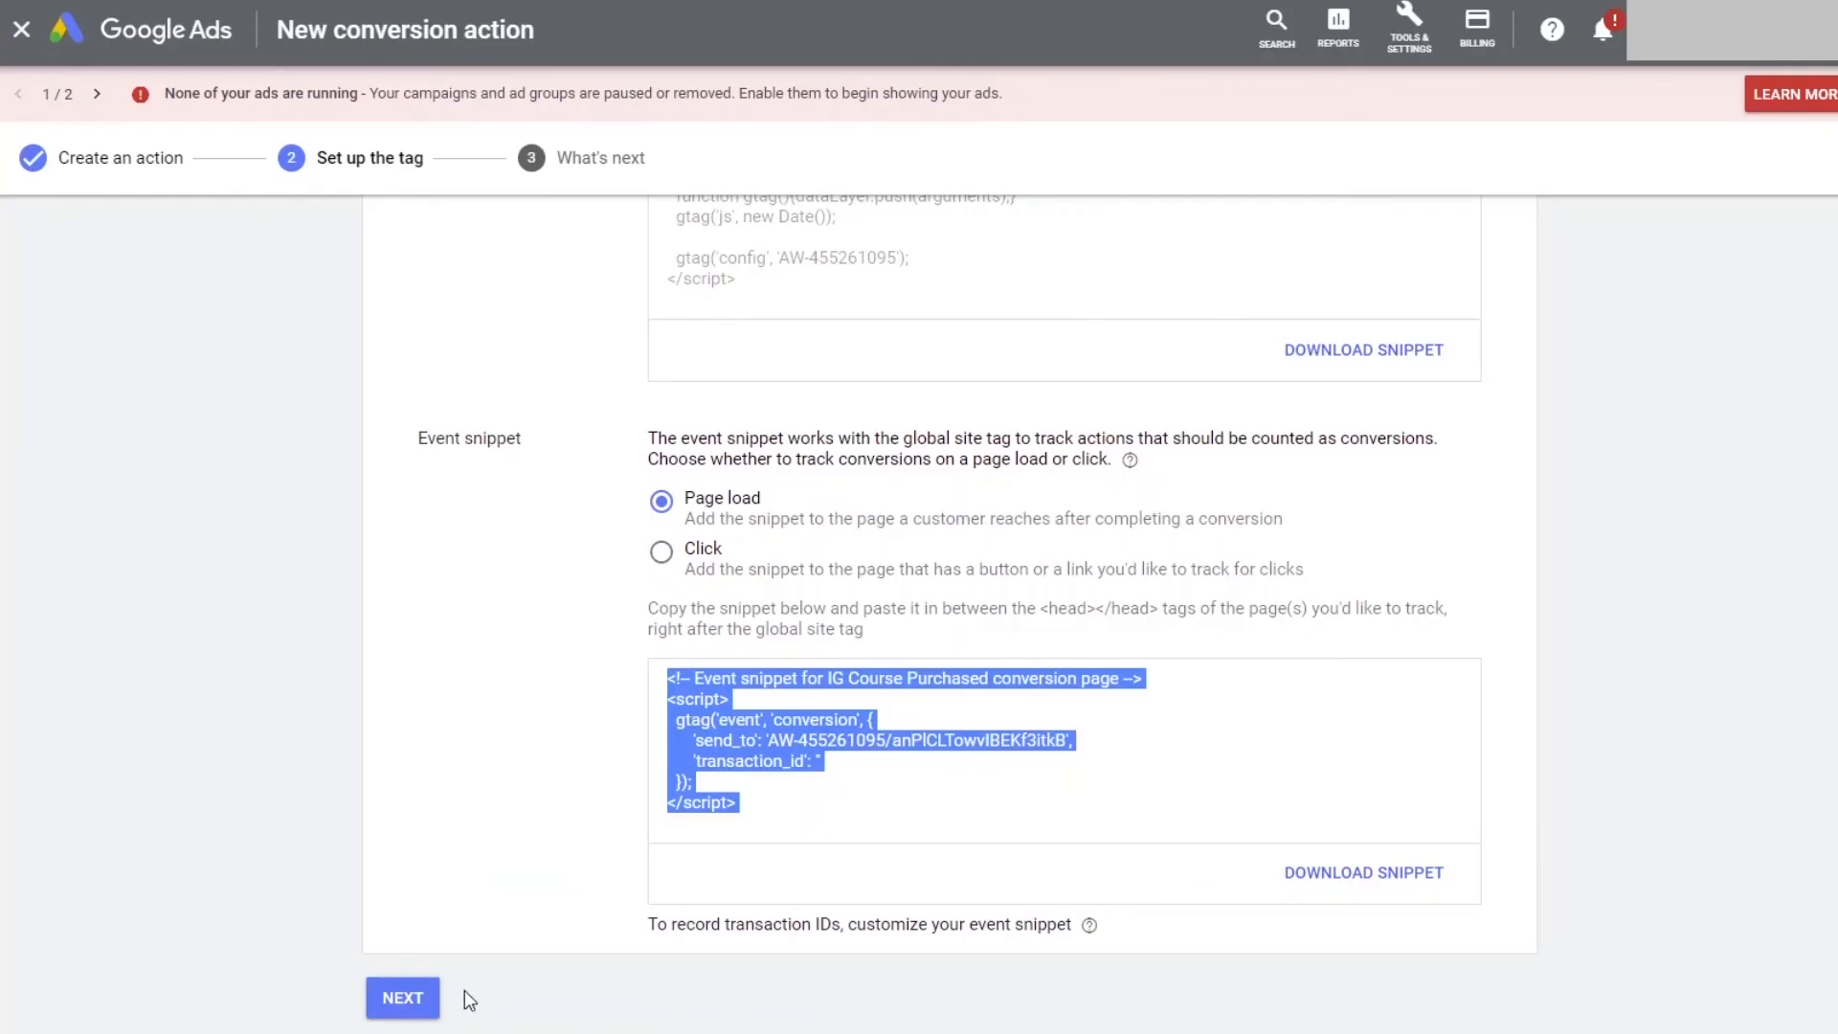
# - Complete IG Course Purchased tag setup and return to the Conversions list
pyautogui.click(402, 998)
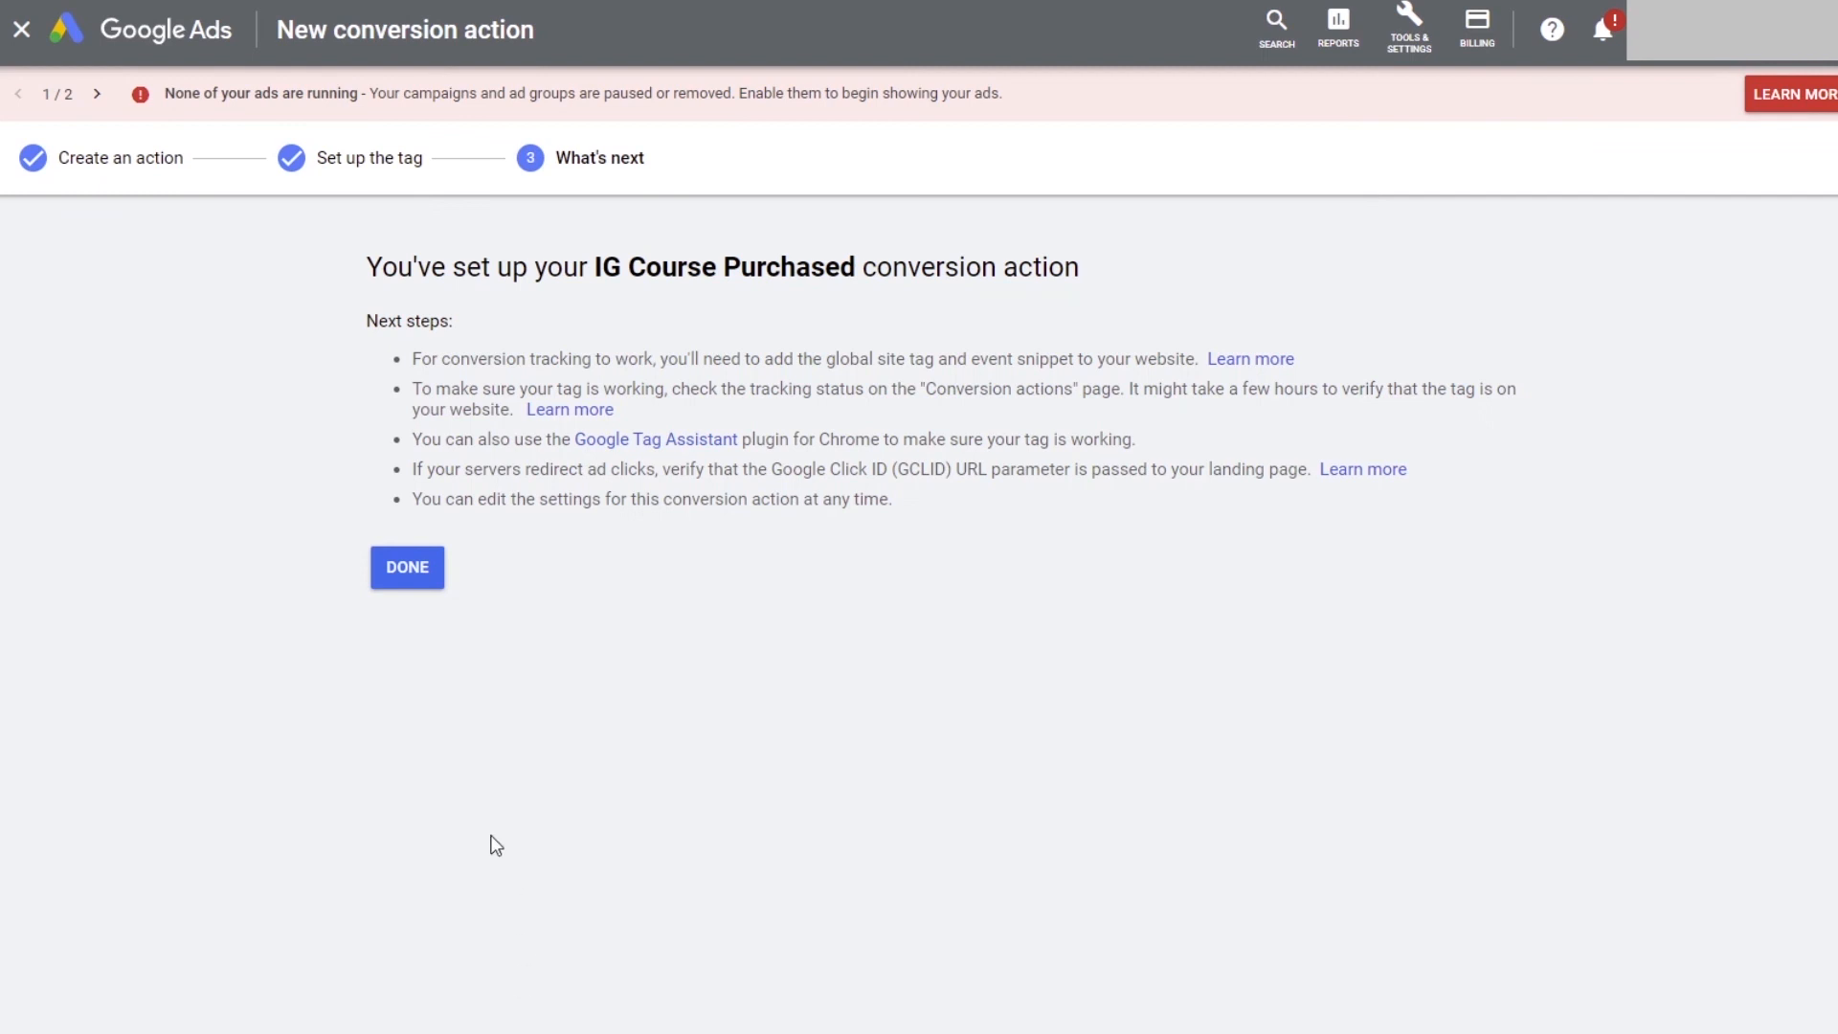
pyautogui.click(407, 568)
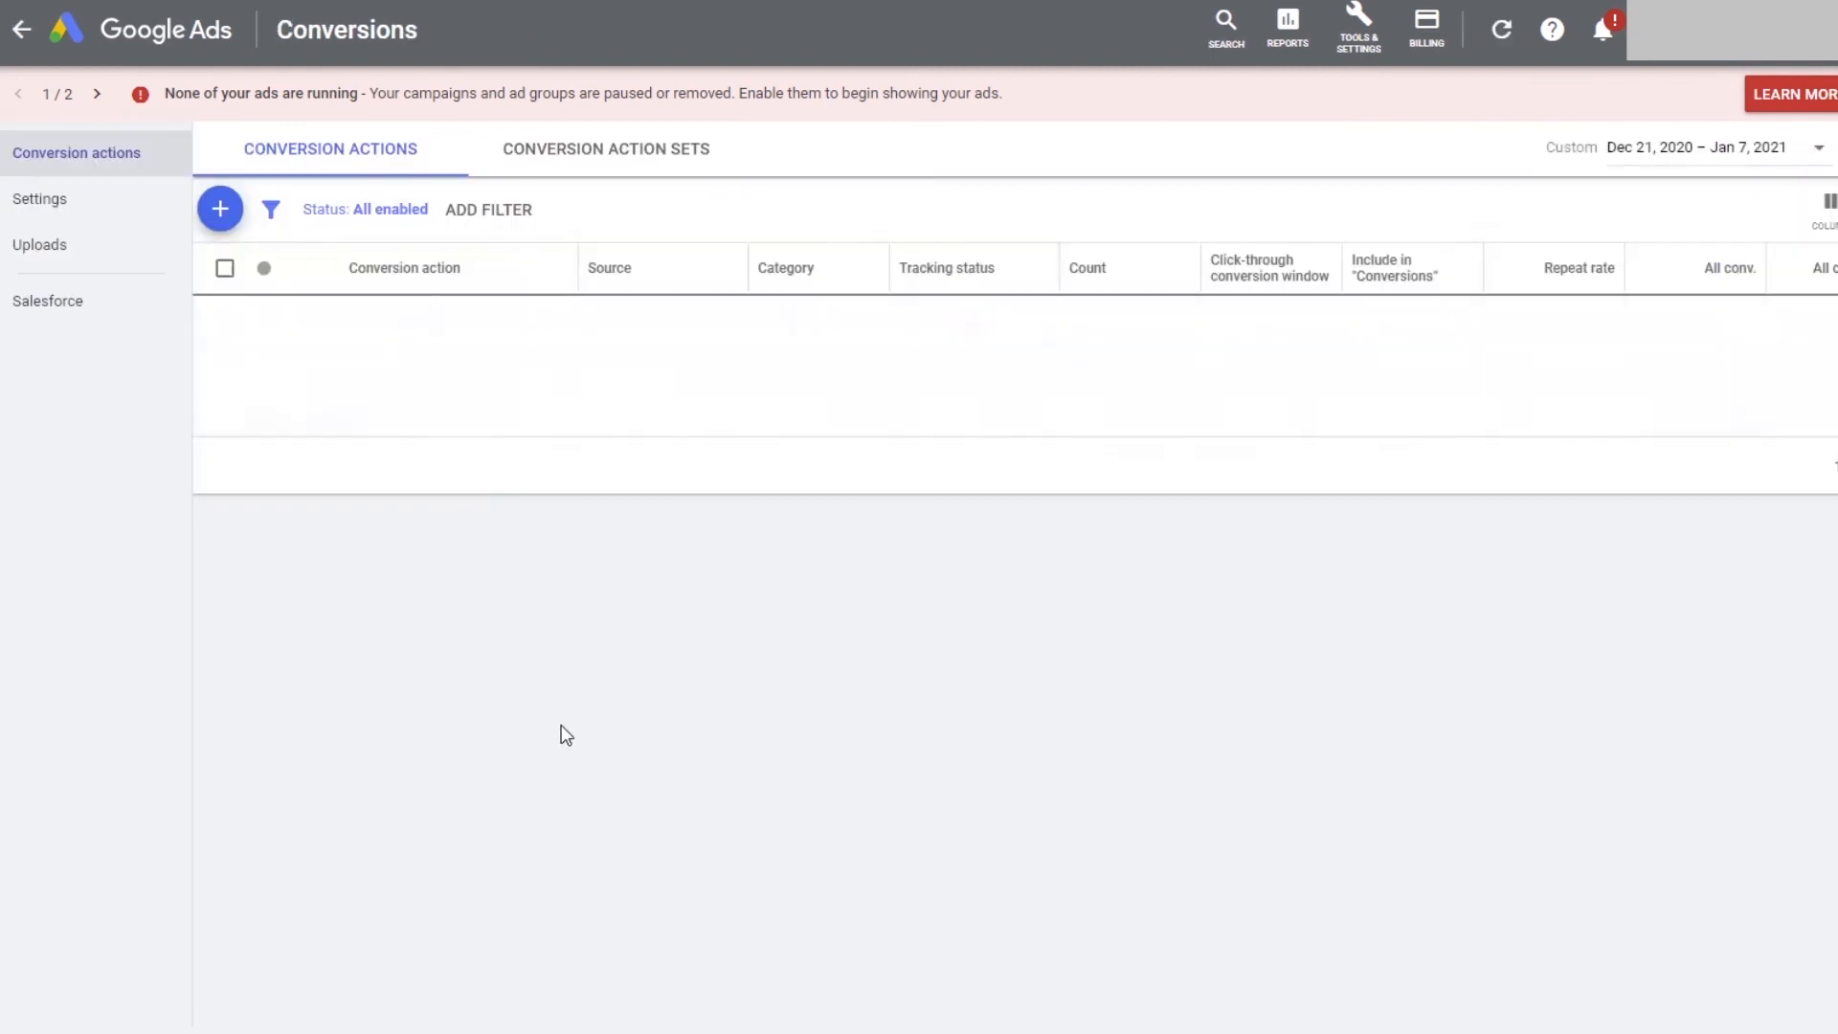